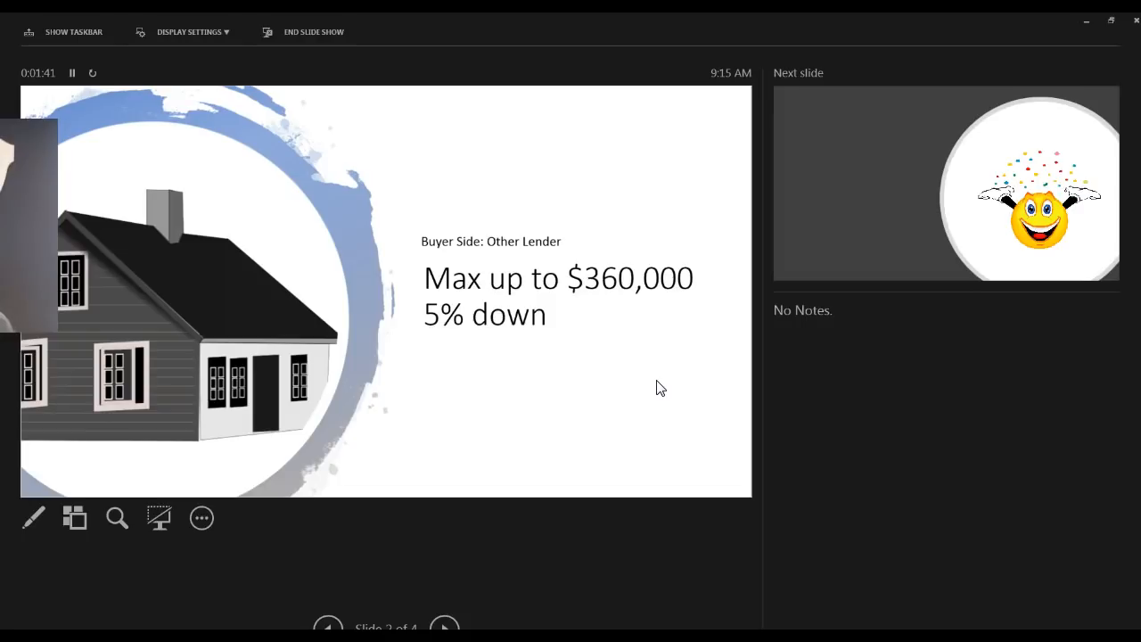
Step: Advance the slide show from slide 2 to slide 3, the cheering smiley face
click(578, 393)
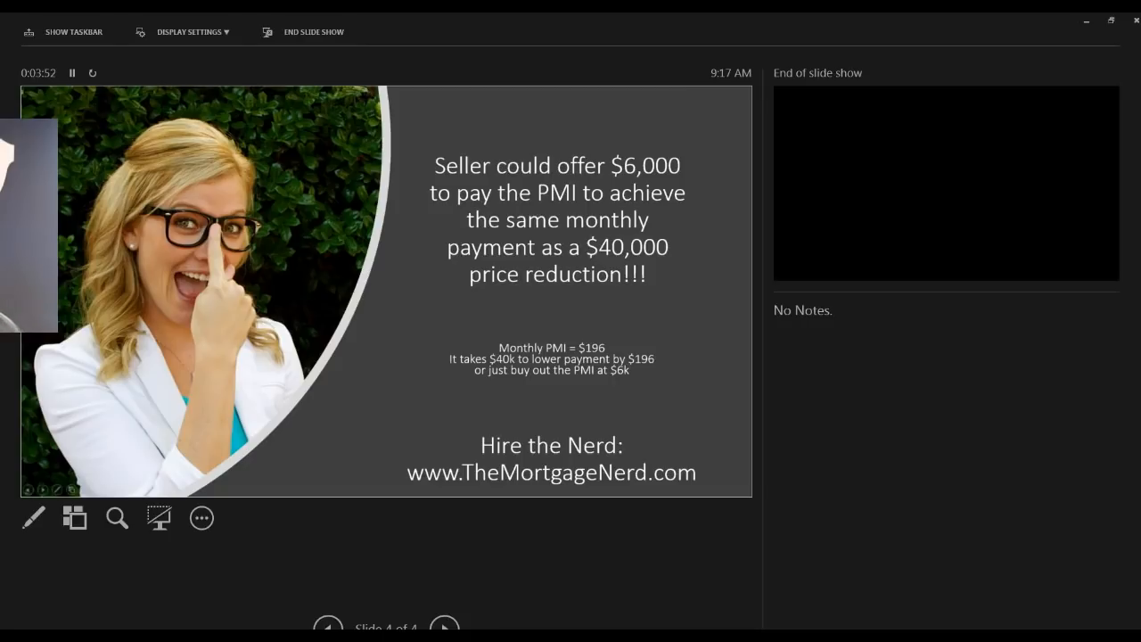
mouse_move(323, 549)
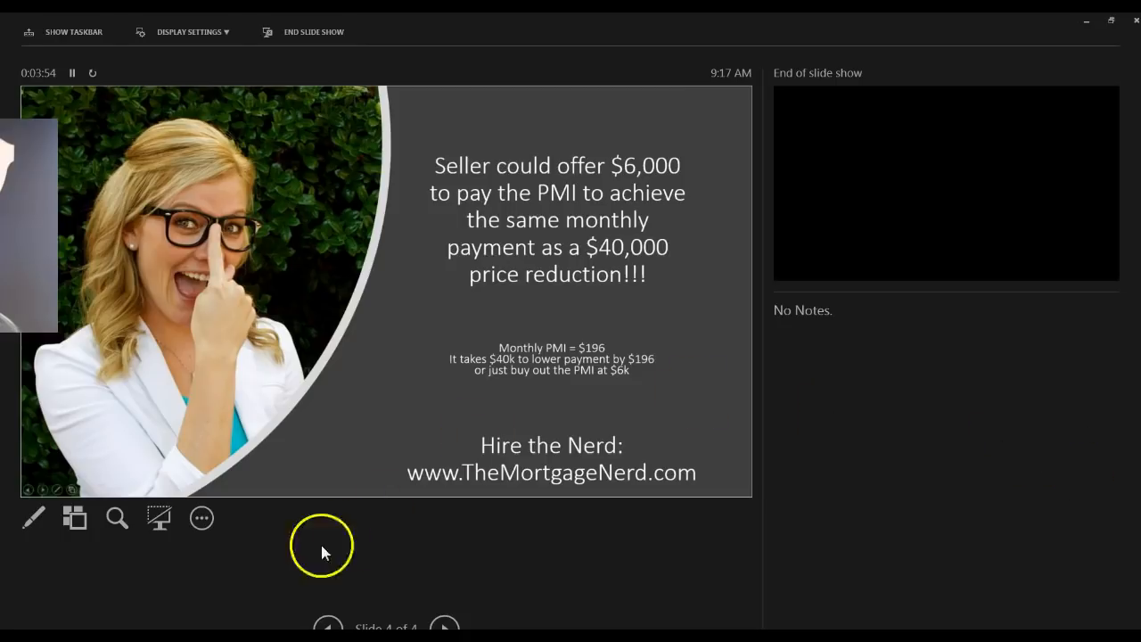